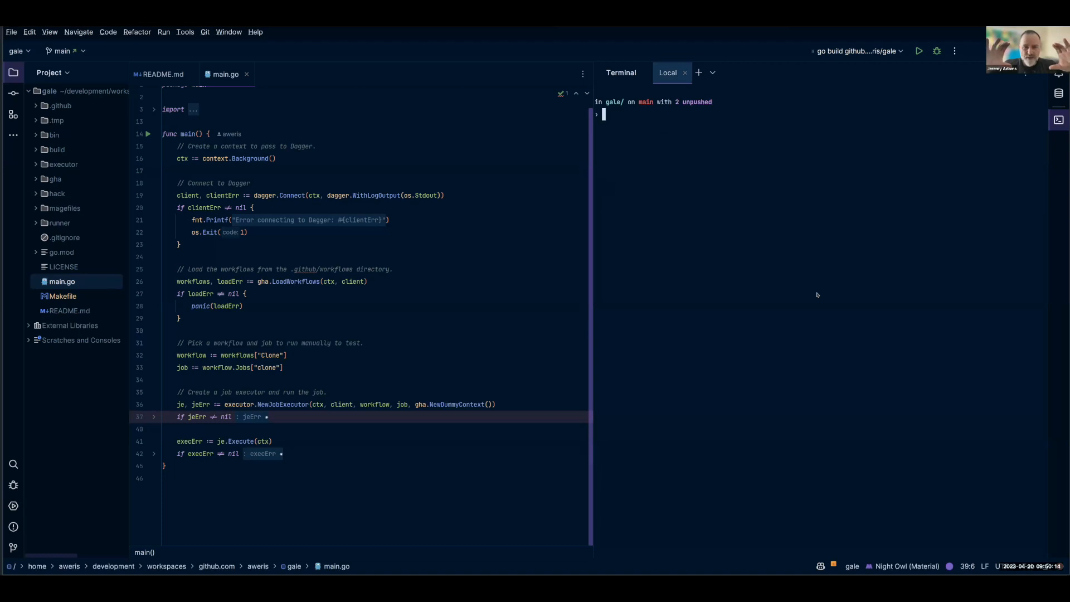
- Show the gale README, the GitHub Action Local Executor description, beside the terminal
click(667, 73)
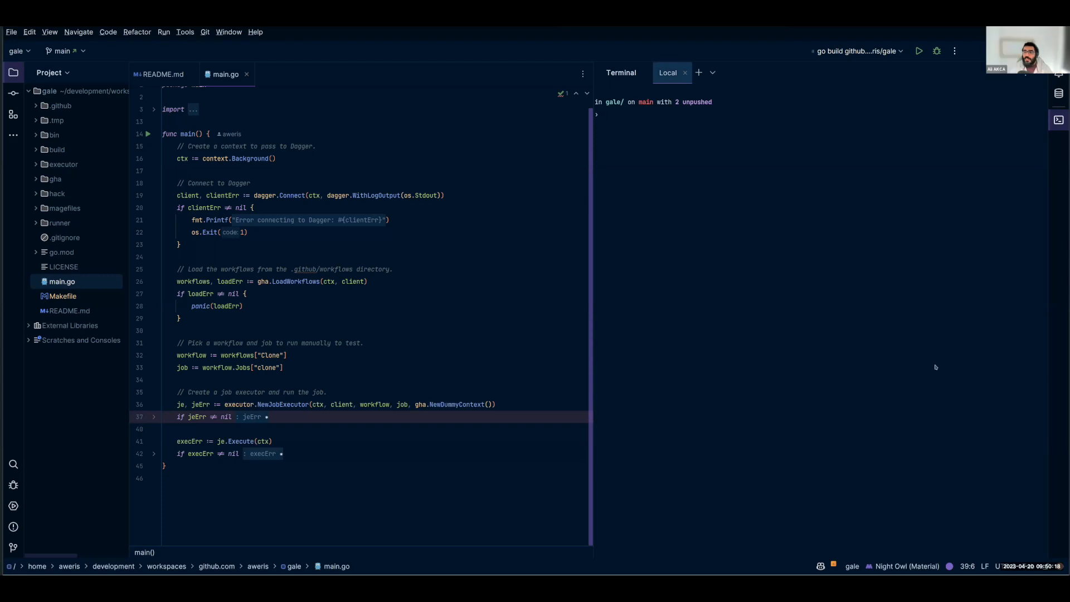
mouse_move(918, 353)
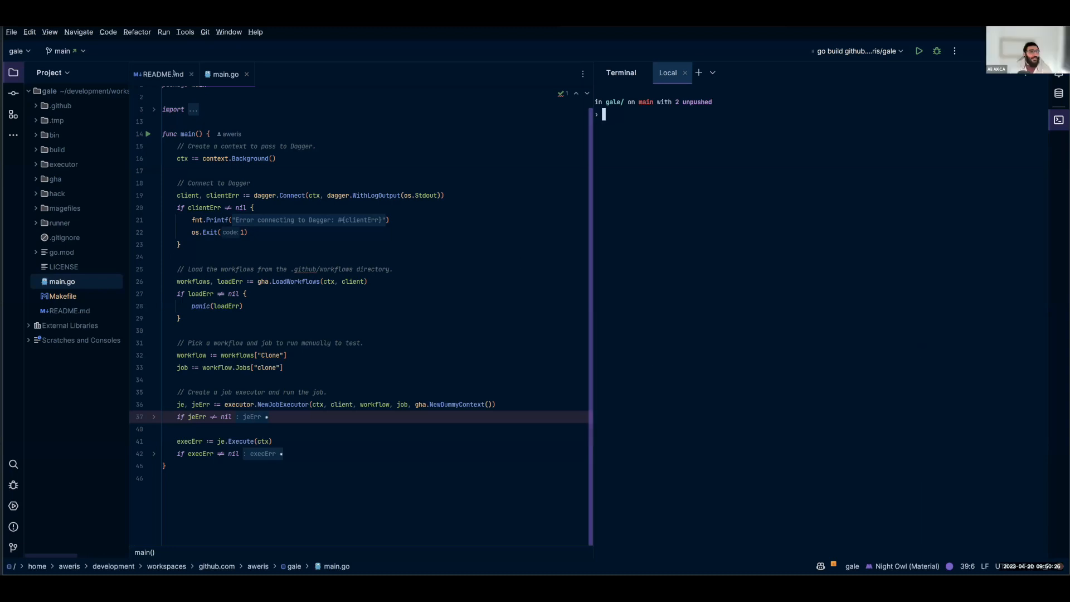
click(162, 74)
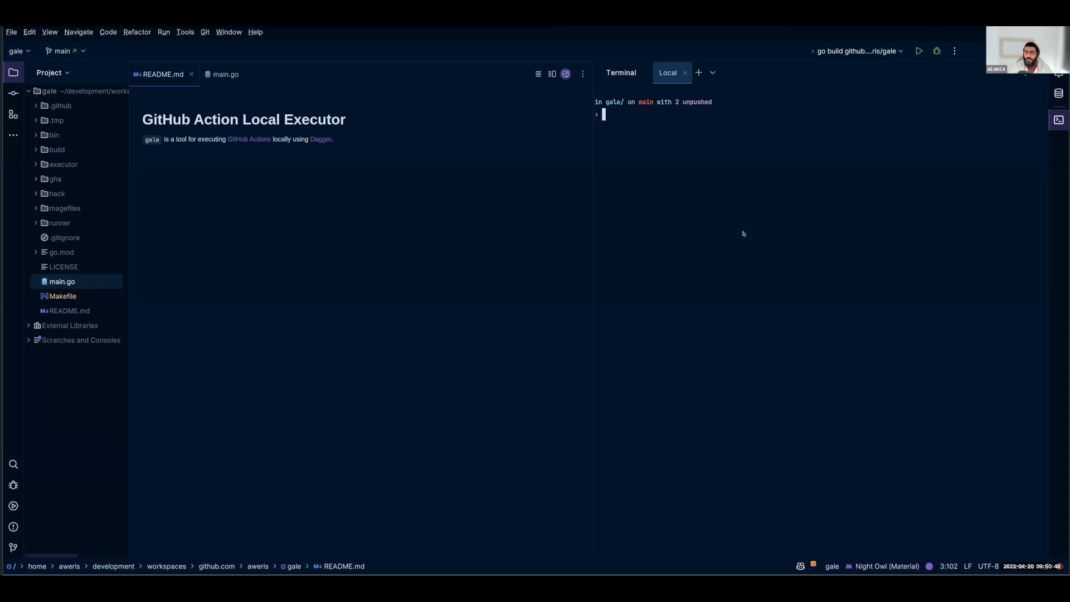
mouse_move(756, 221)
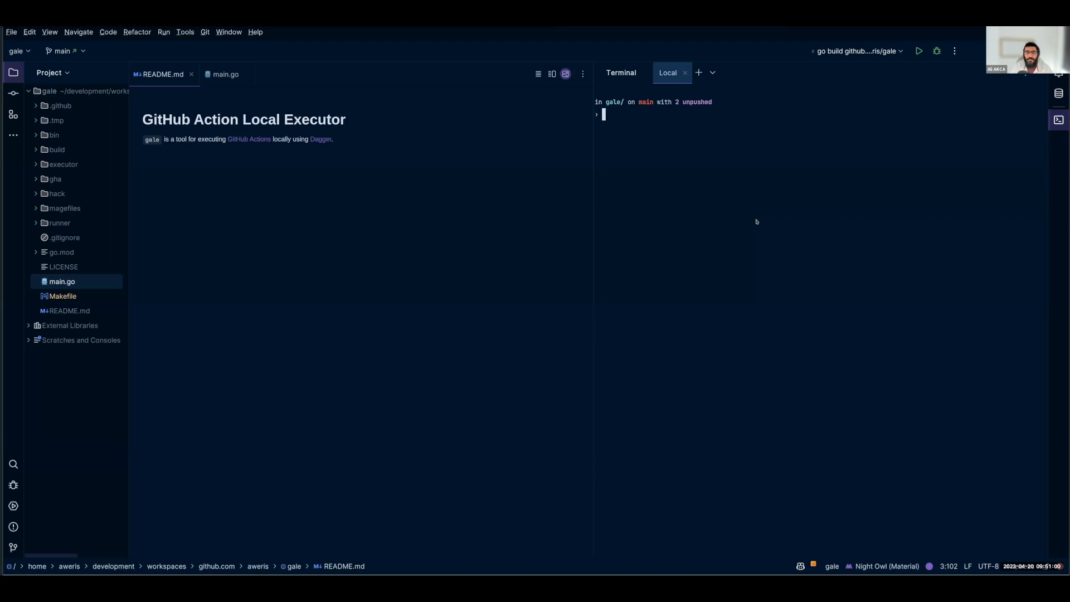
- Run make in the terminal to start the Dagger pipeline pulling Ubuntu 22.04
text(make)
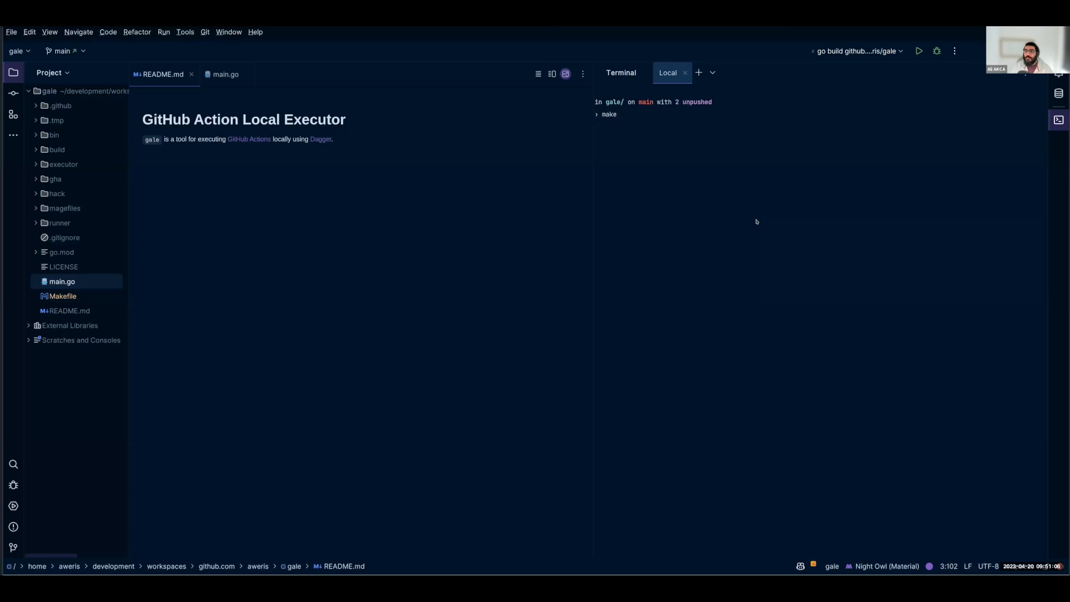
key(Return)
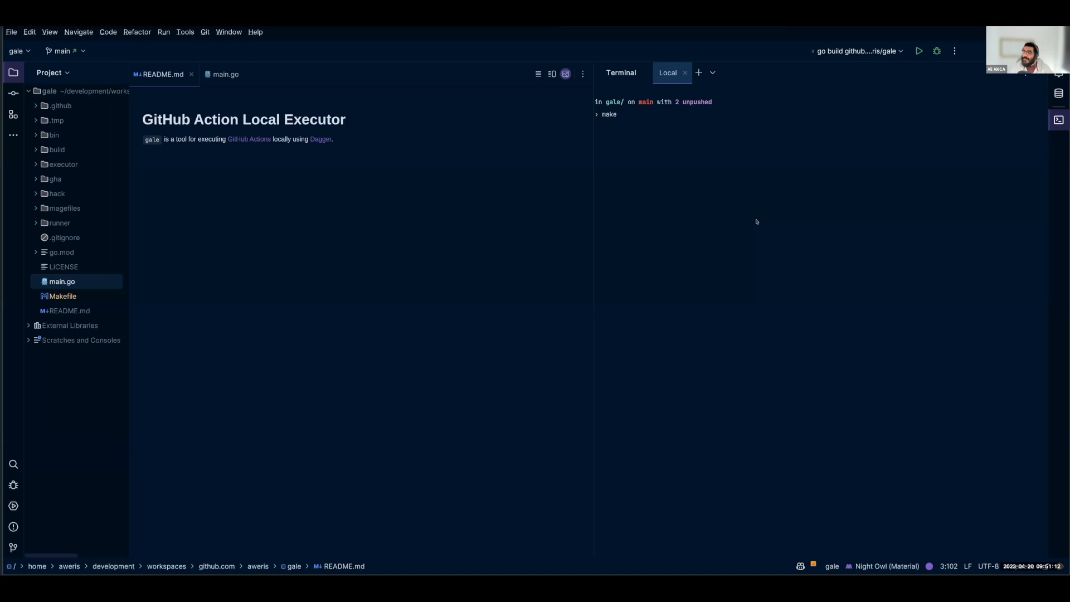
key(Return)
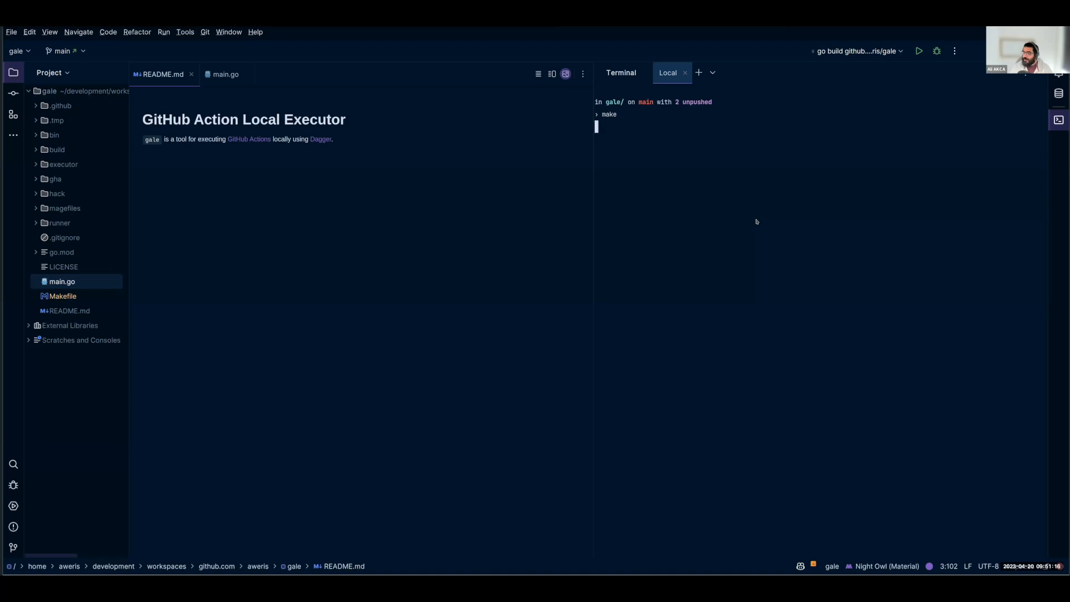
key(Return)
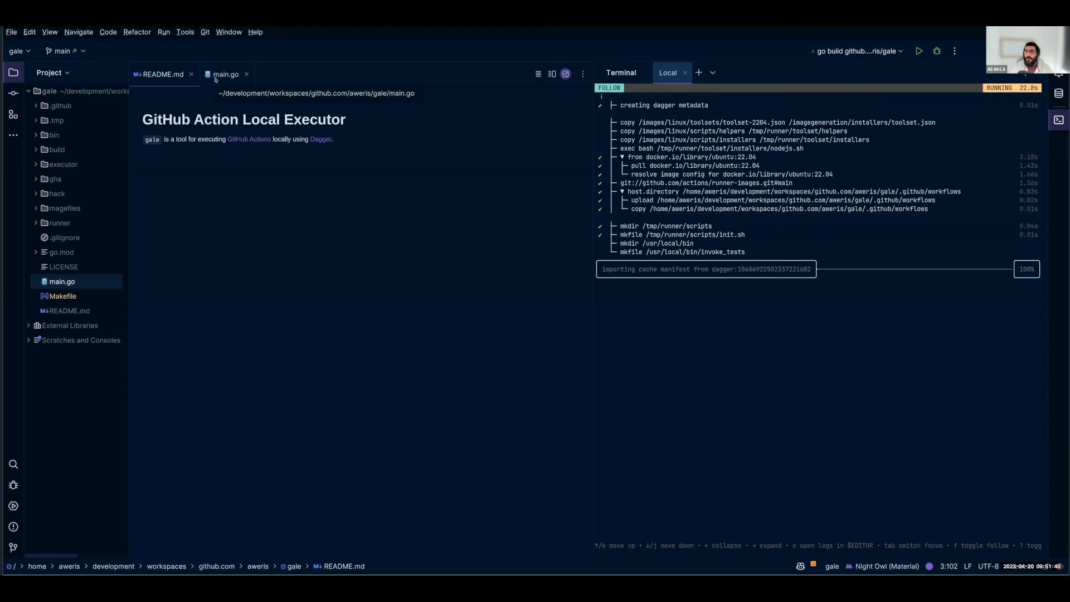
- Show main.go's job-executor code while the Dagger run continues
click(225, 73)
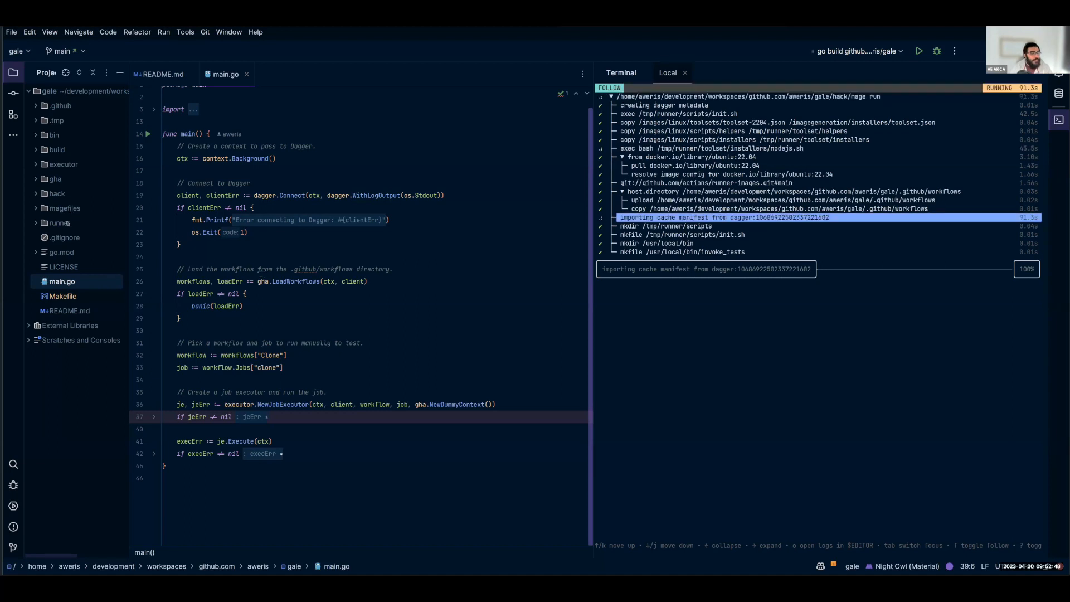
- Open runner.go in the runner package and scroll to initRunner and installTools
click(59, 222)
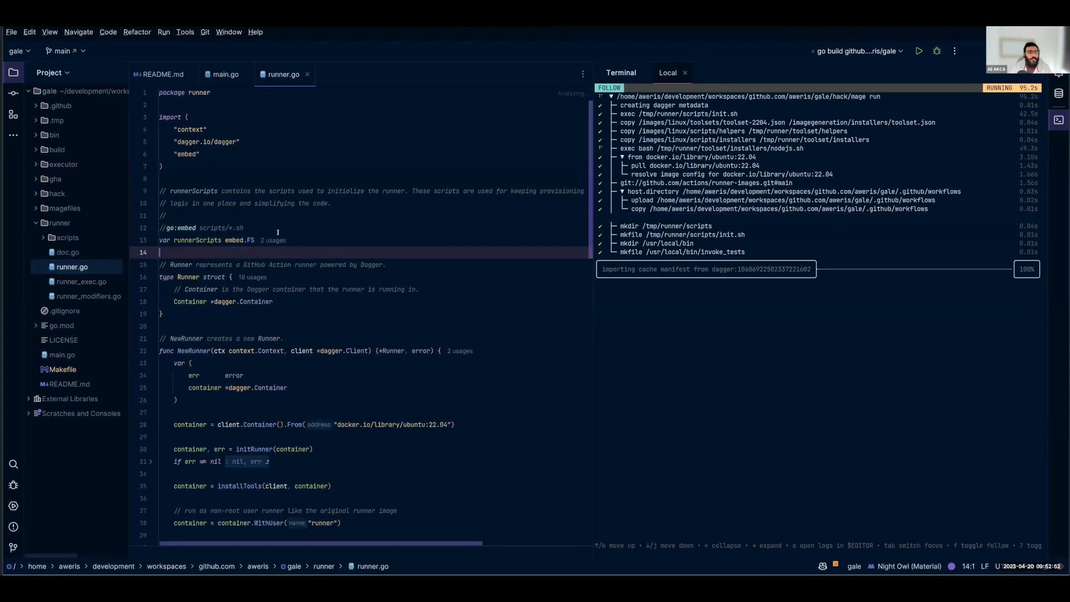
scroll(down, 3)
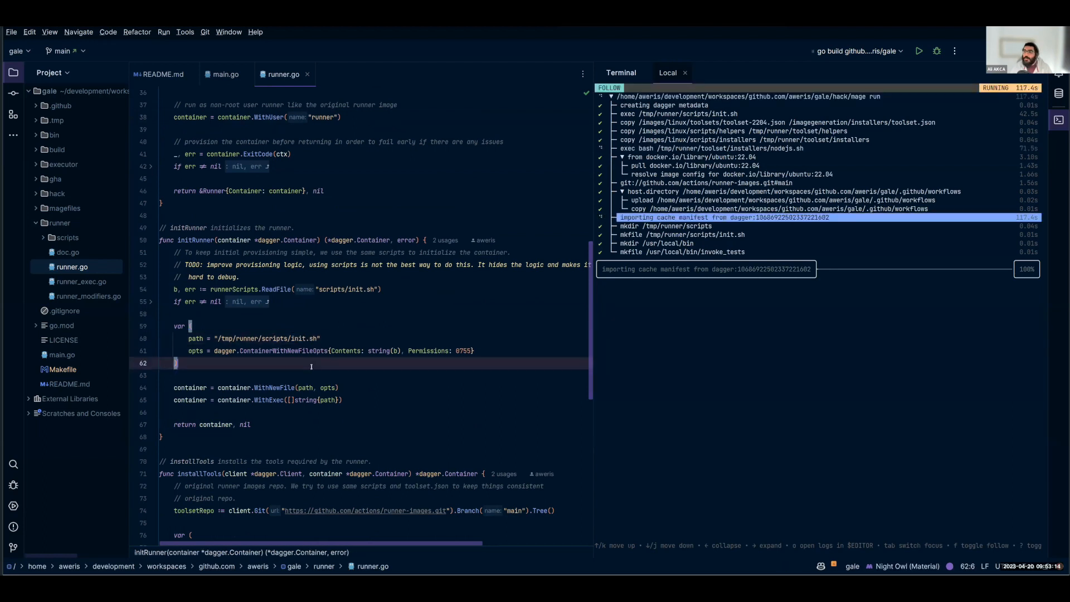
- Review the scripts/init.sh runner script, then return to runner.go's installTools
click(68, 237)
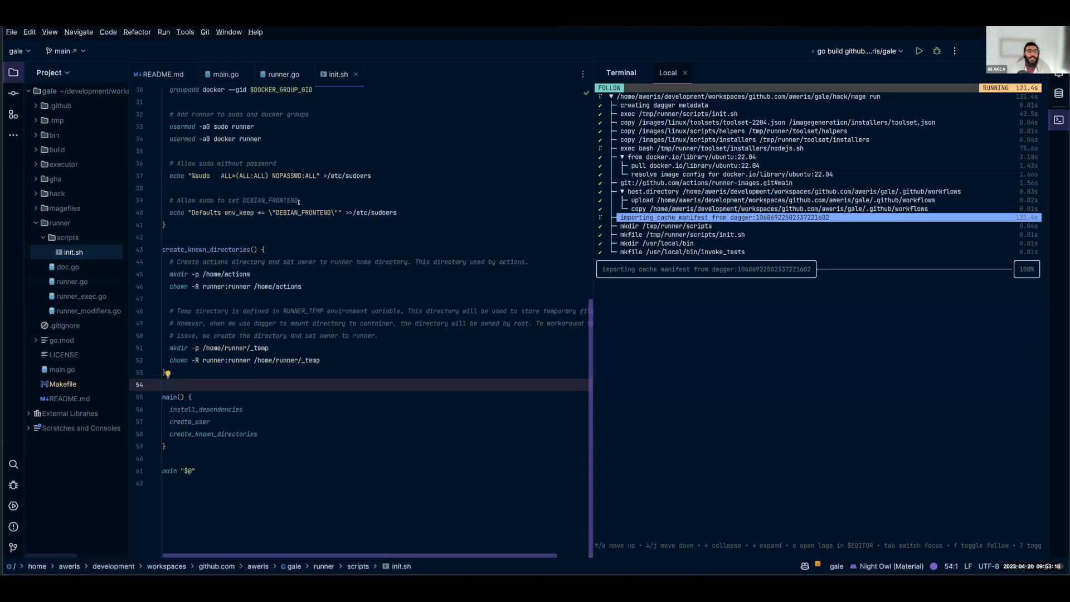
scroll(up, 3)
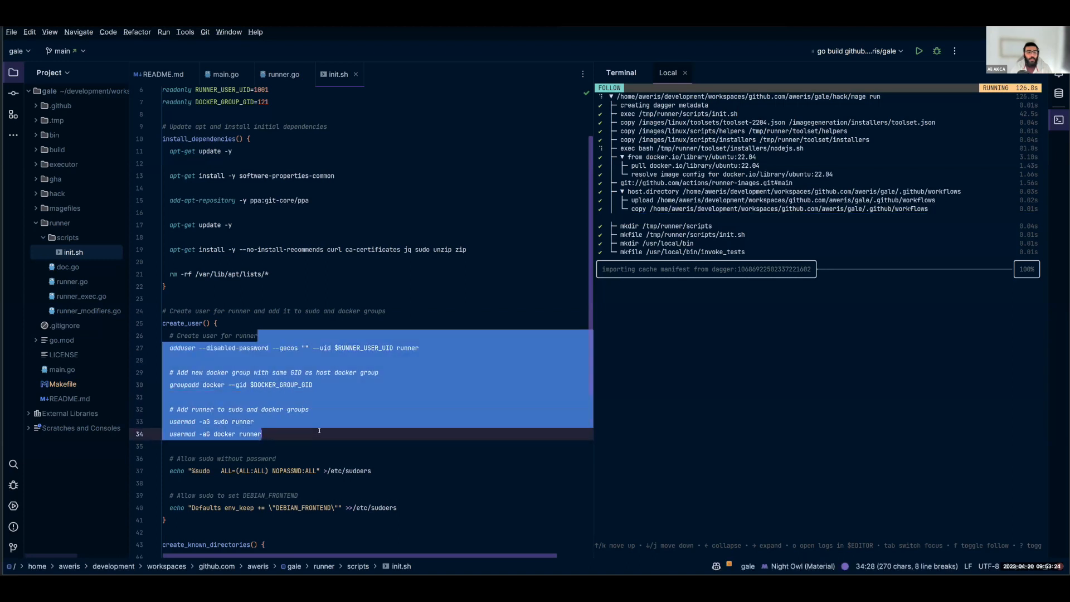
scroll(down, 3)
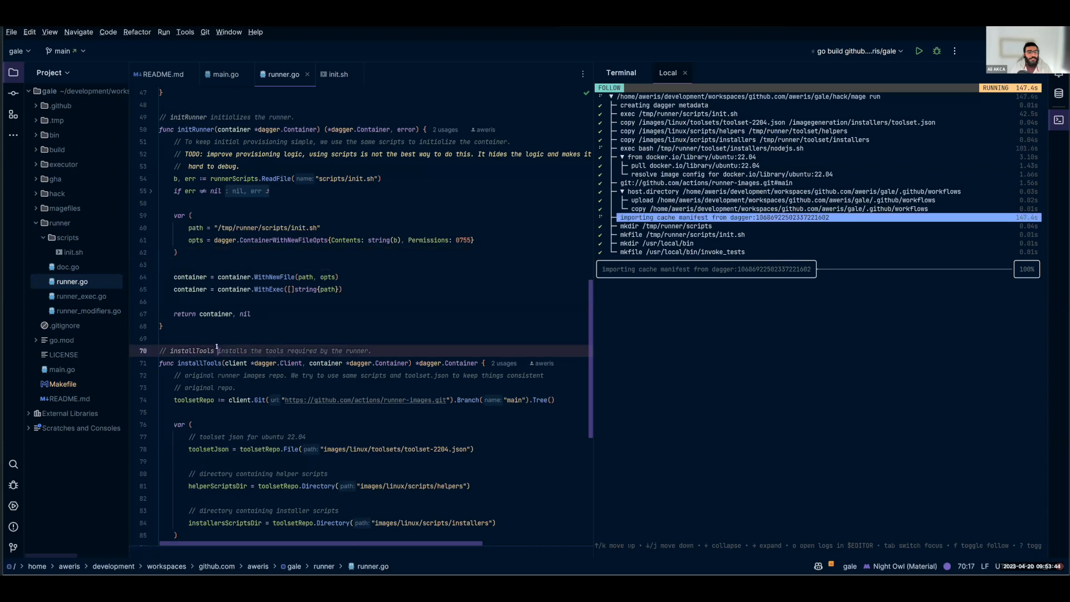
- Open .github/workflows/clone.yaml with its checkout and setup-go steps
scroll(down, 3)
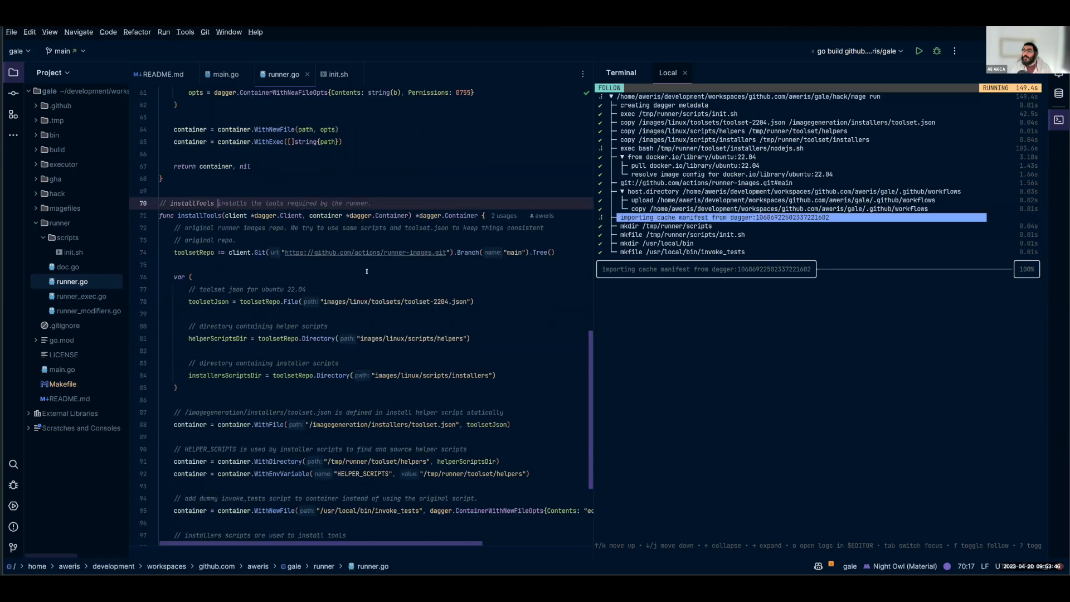
scroll(down, 3)
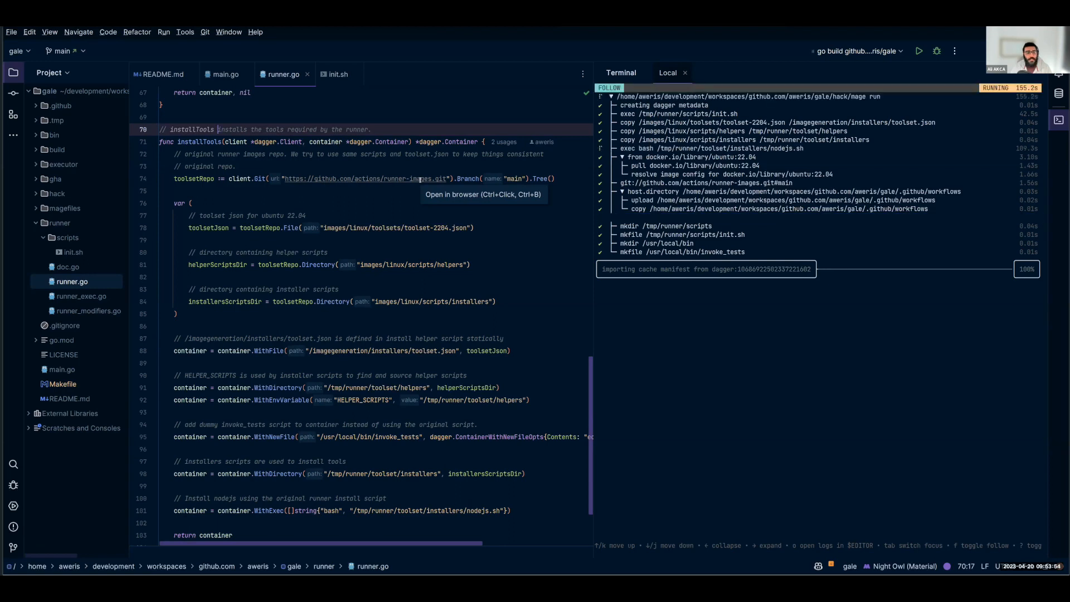
click(191, 202)
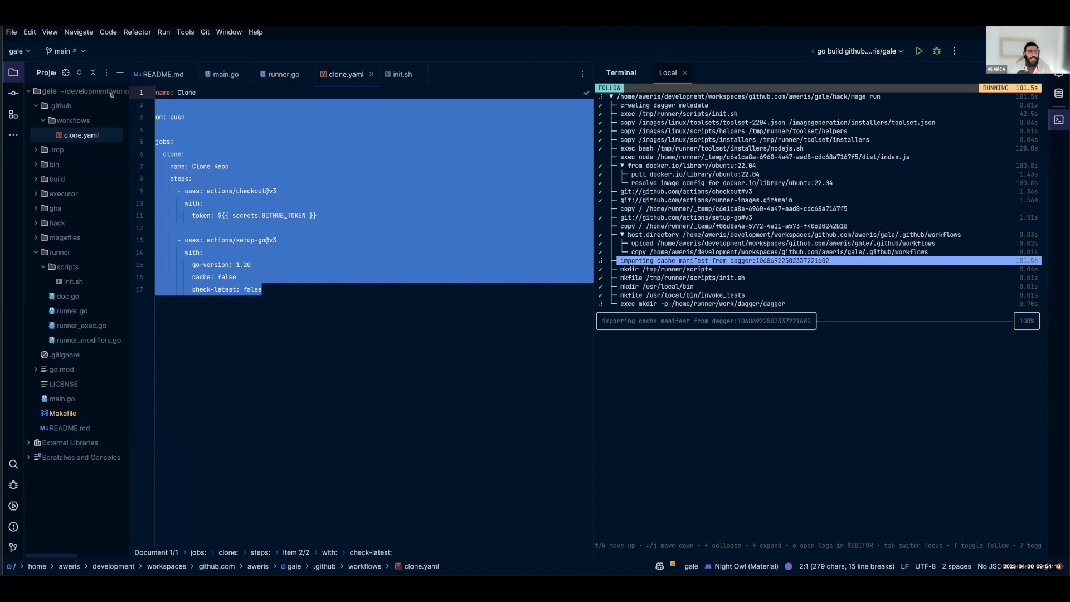
- Expand the nodejs.sh installer step's logs in the completed Dagger run view
click(317, 191)
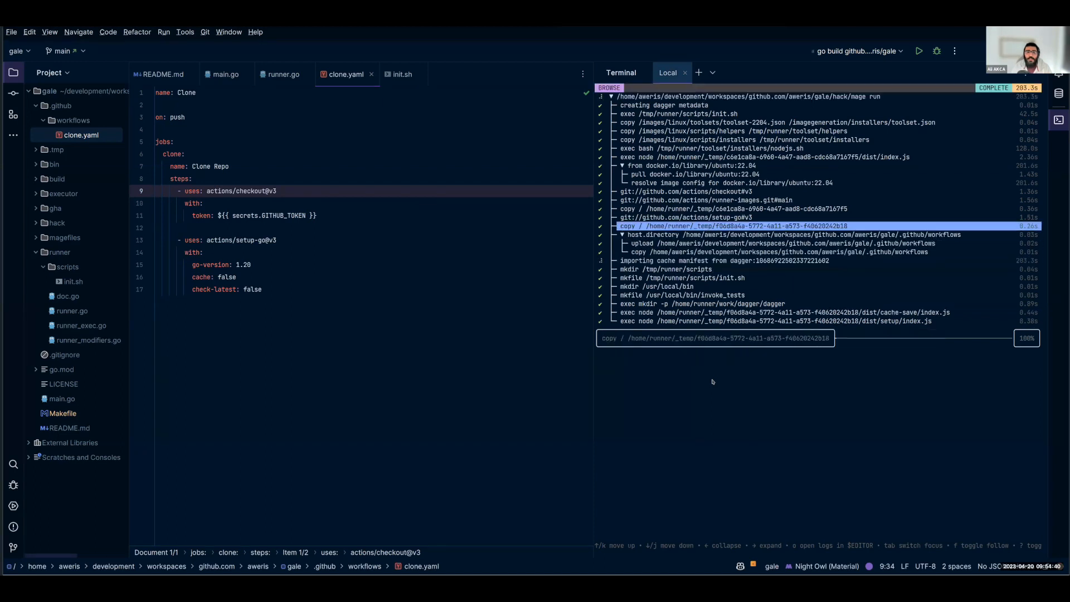
click(751, 96)
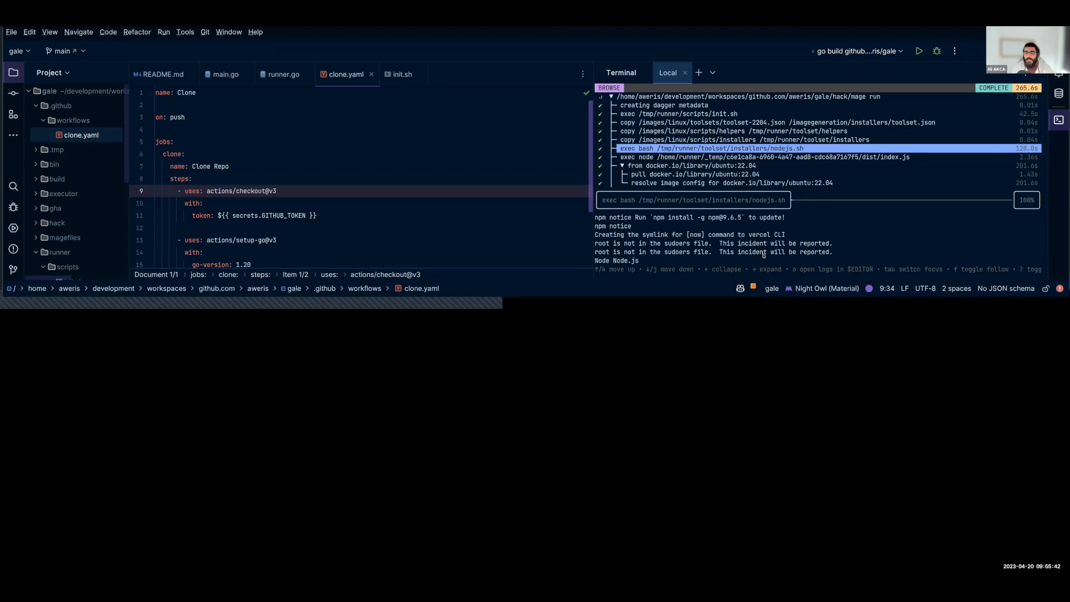
- Scroll the TUI step list to expand the actions/checkout@v3 step's logs
scroll(down, 3)
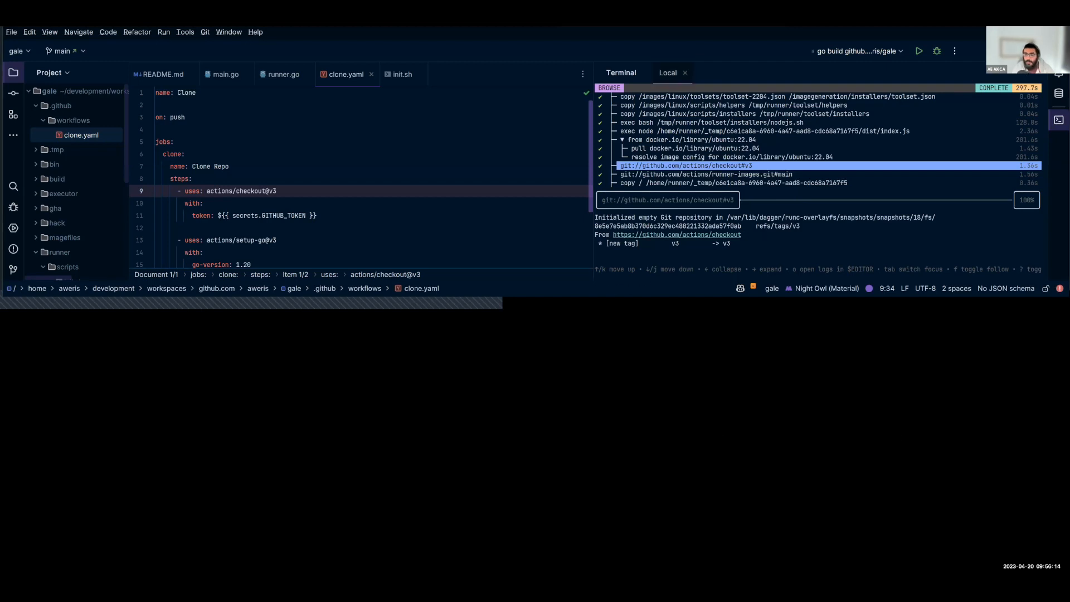
mouse_move(356, 375)
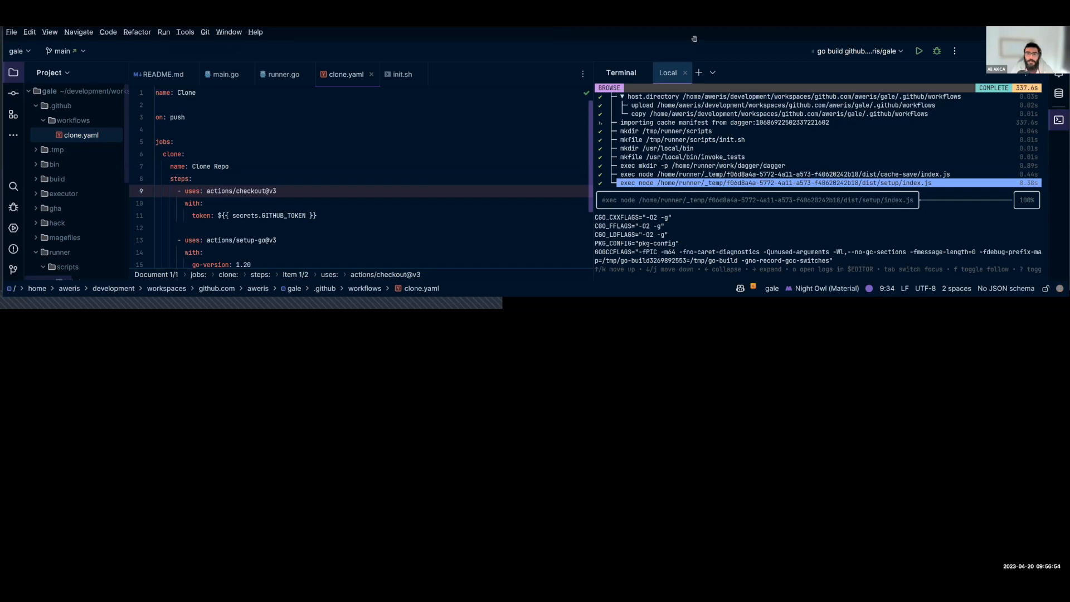
mouse_move(736, 213)
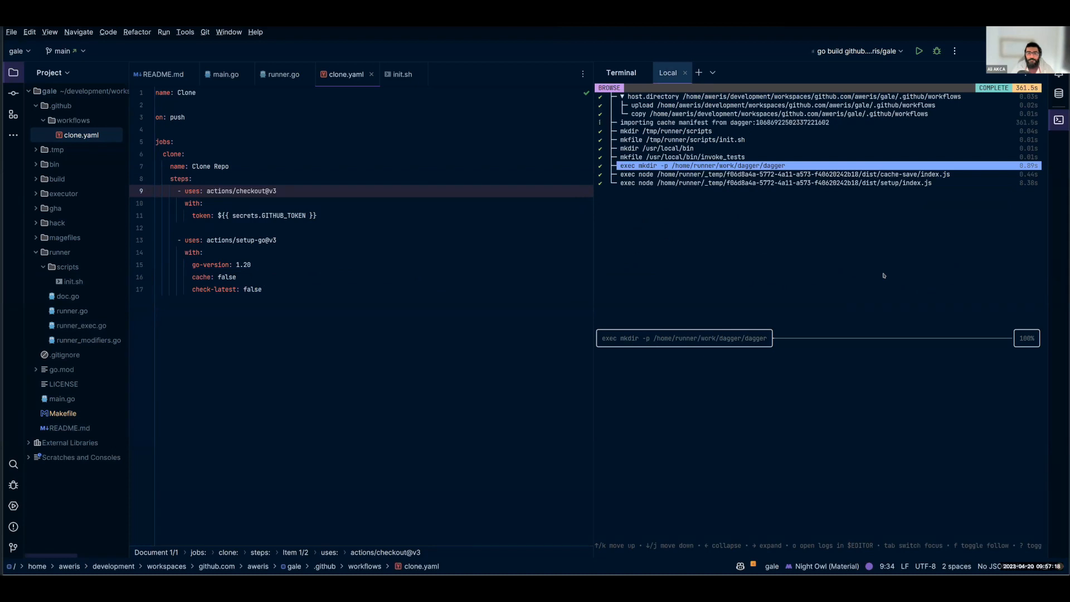
- Select the final setup/index.js step for Go 1.20.3 logs, then exit the TUI
click(775, 183)
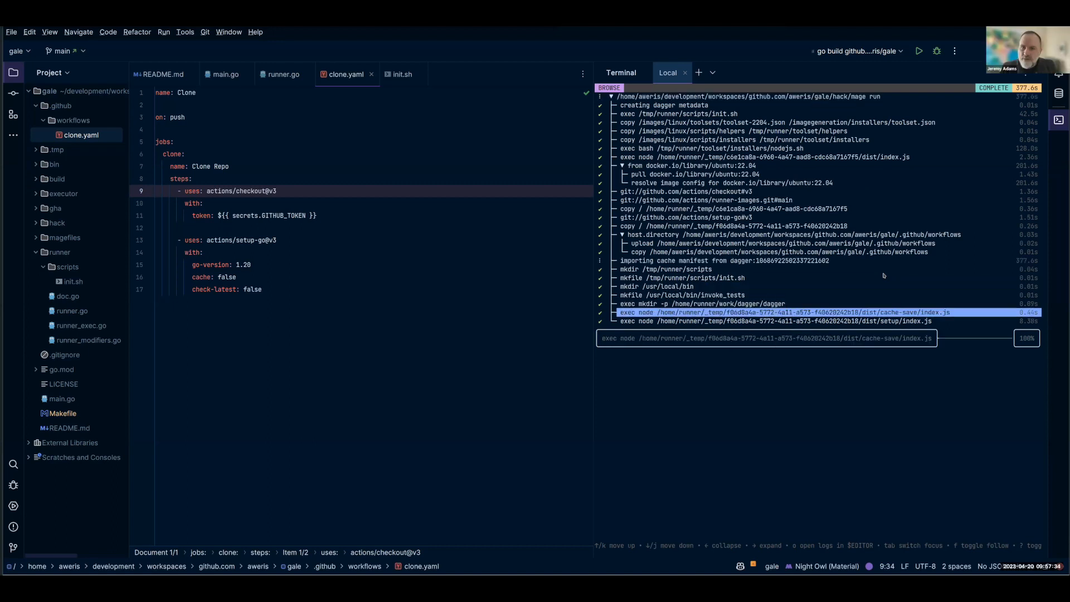
click(771, 321)
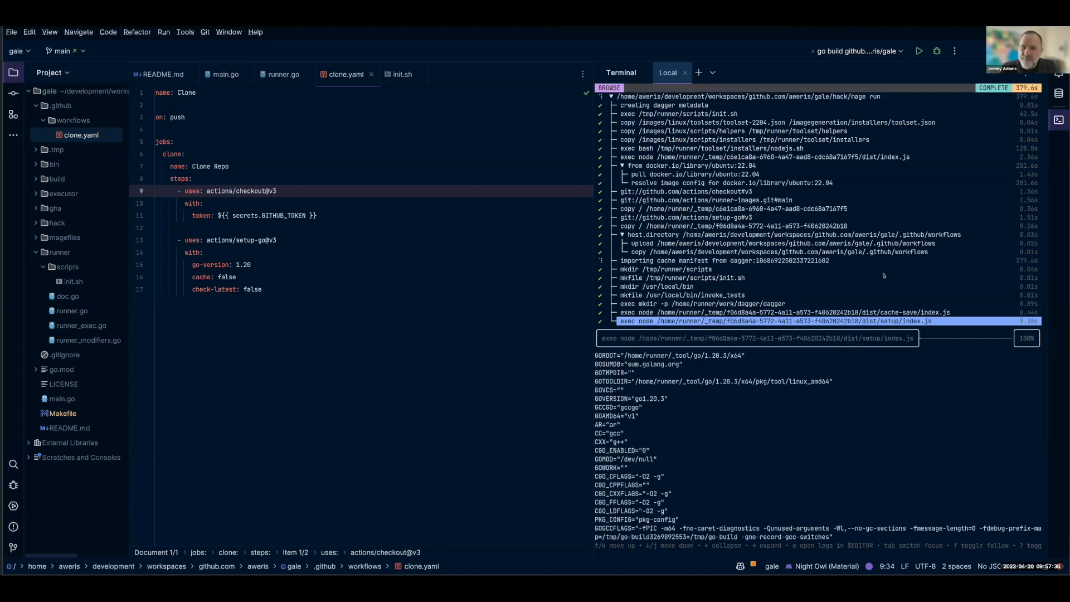
click(785, 243)
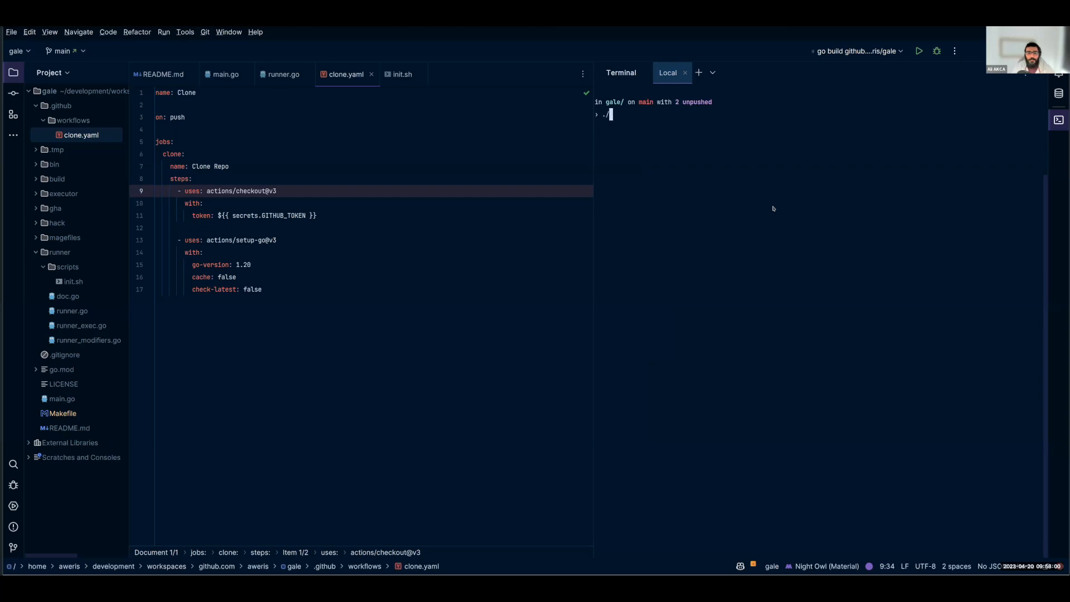
- Run ./build/gale and follow the checkout step syncing the dagger repository
text(./build/gale)
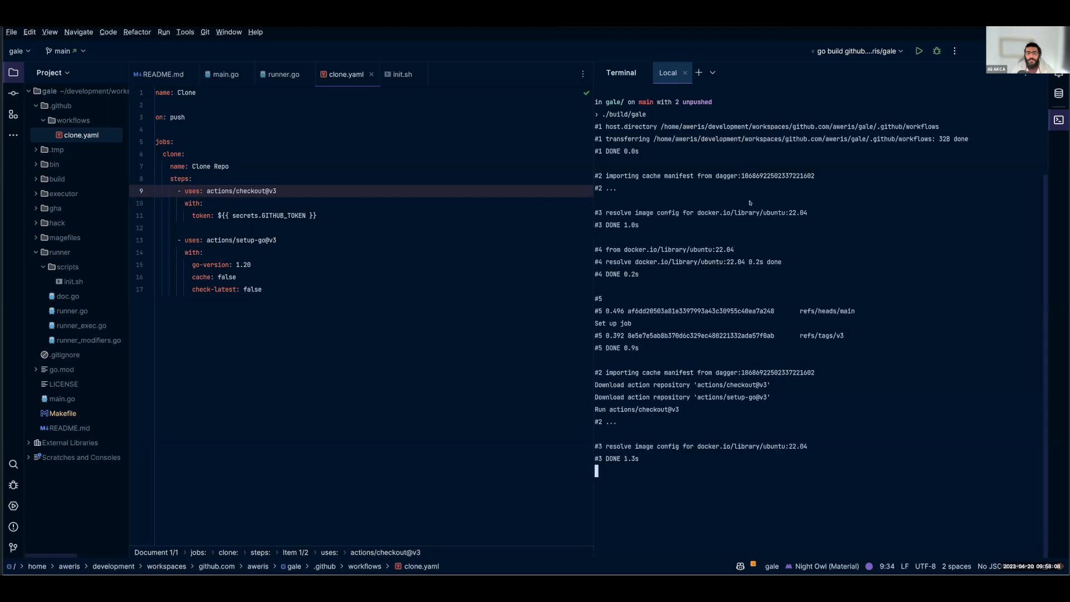
scroll(down, 3)
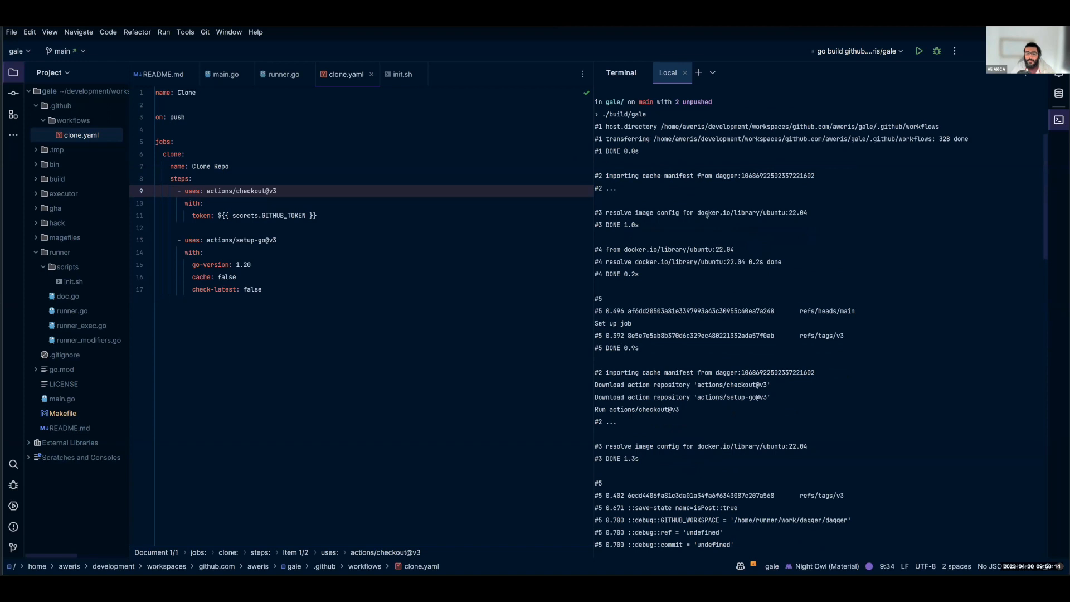
mouse_move(707, 392)
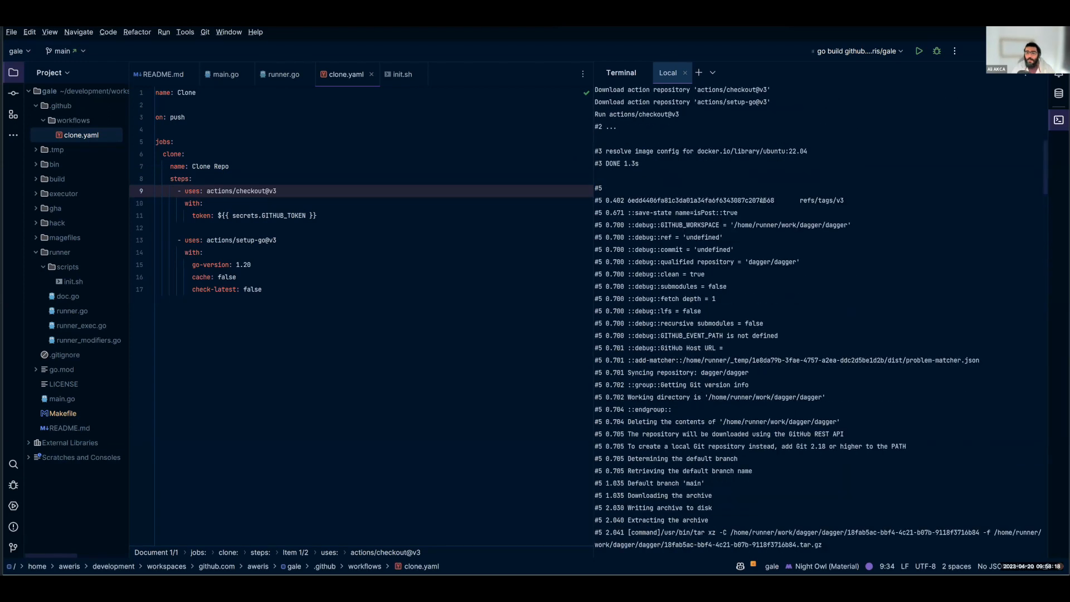
scroll(down, 3)
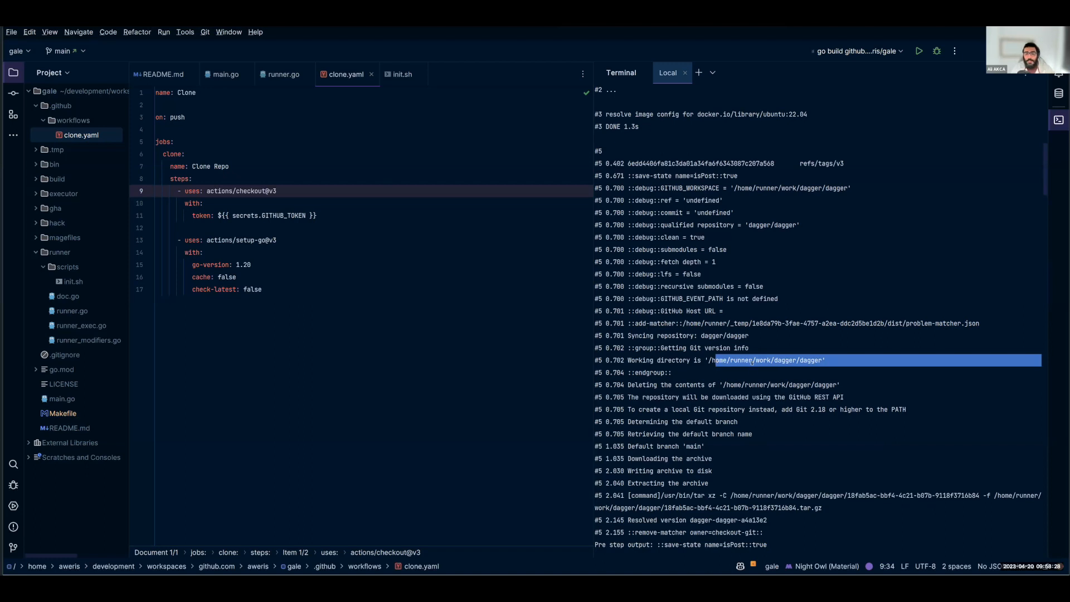
scroll(down, 3)
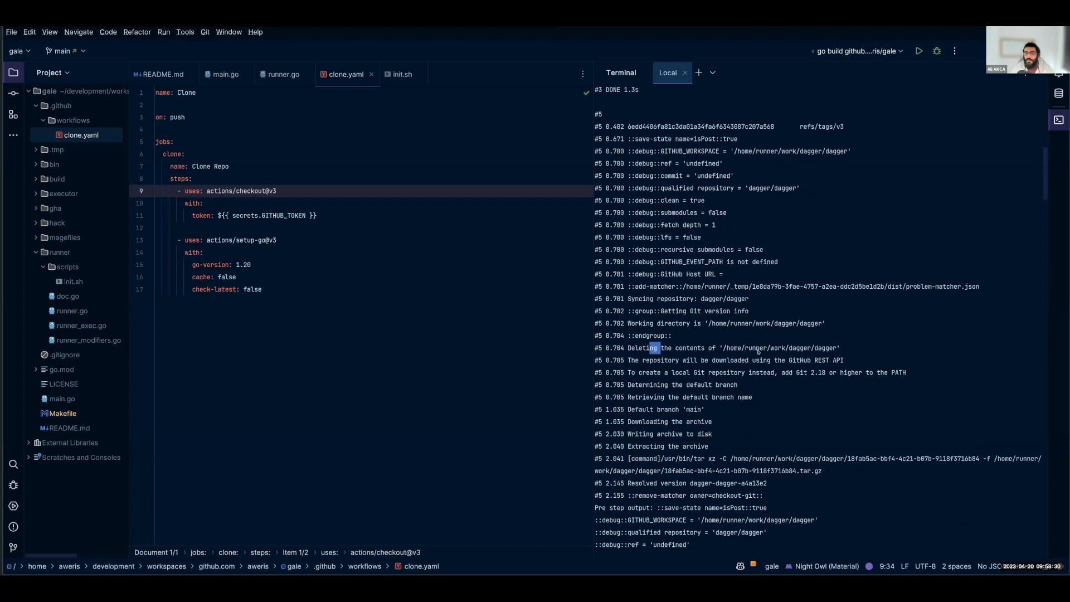
scroll(down, 3)
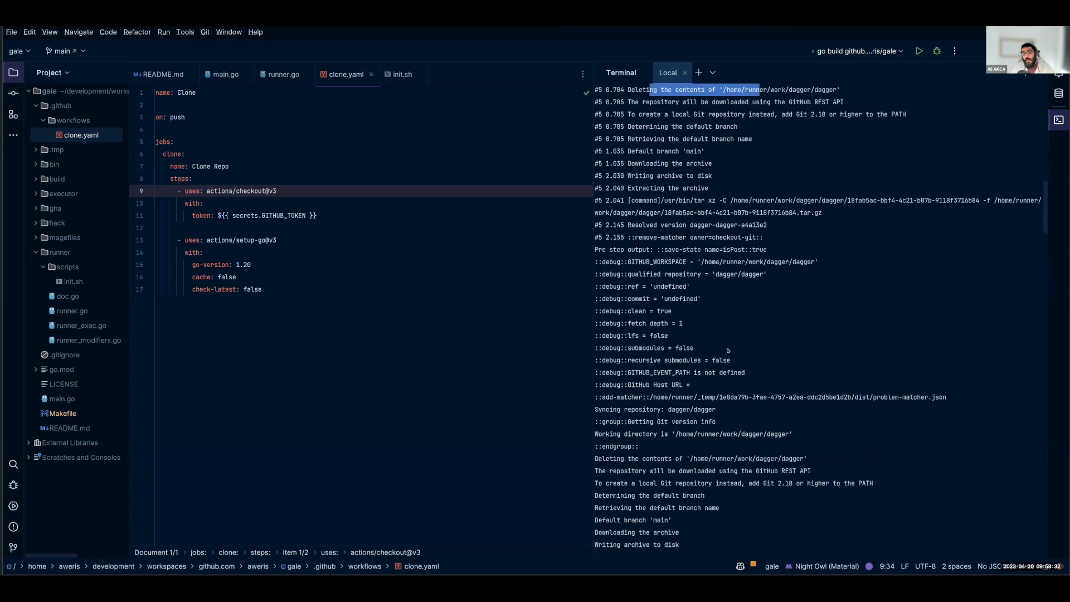
scroll(down, 3)
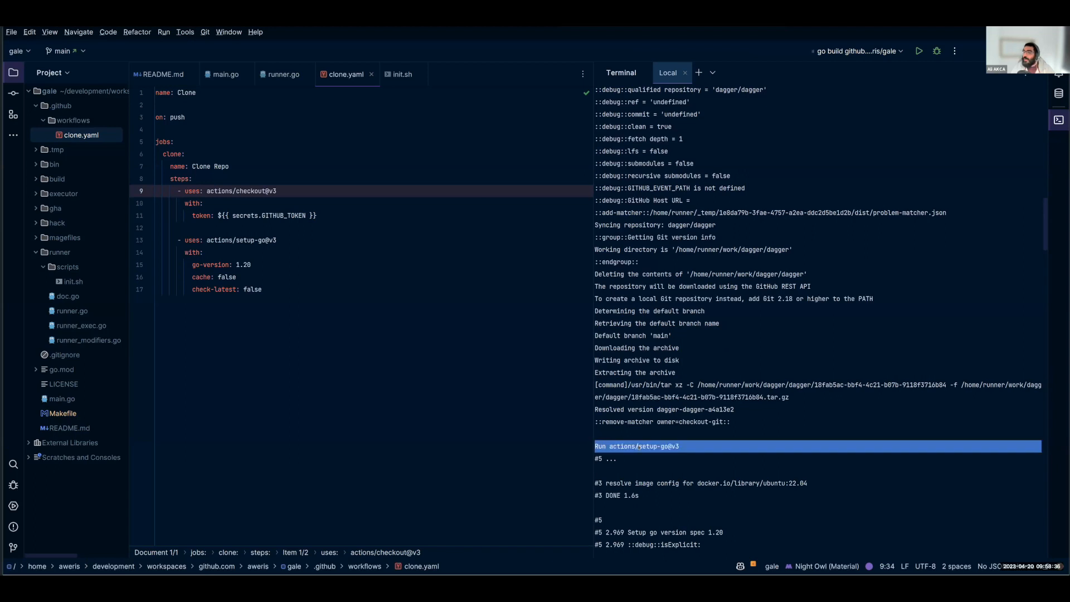
scroll(down, 3)
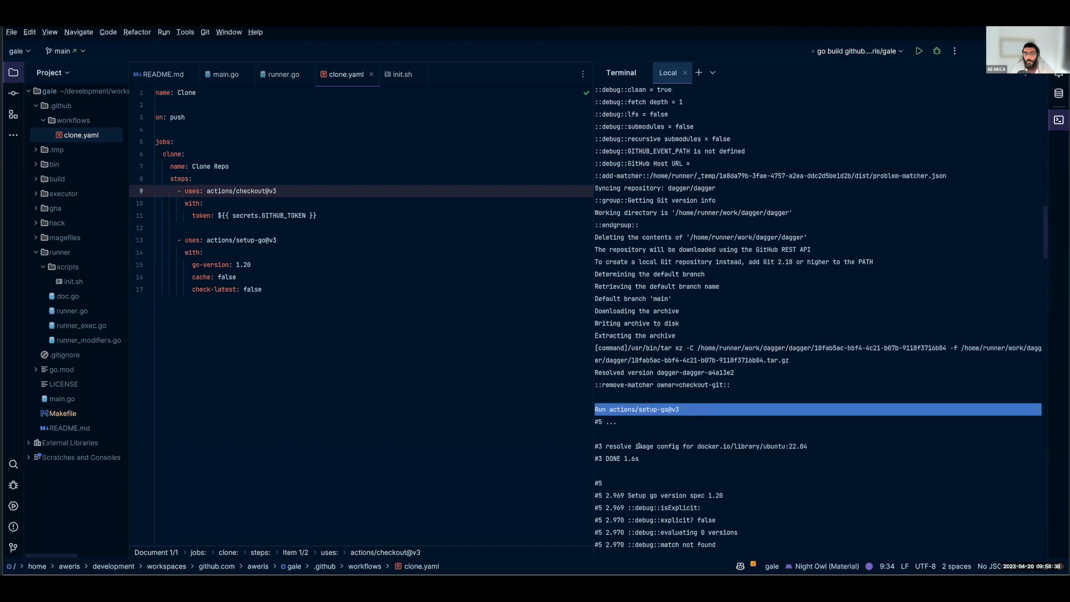
scroll(down, 3)
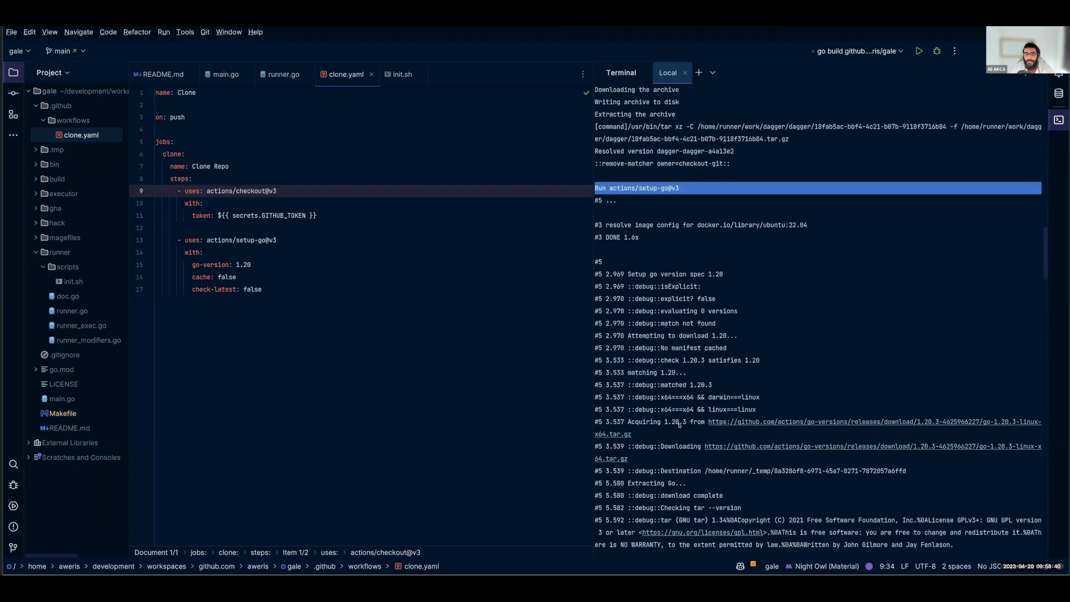
double_click(673, 421)
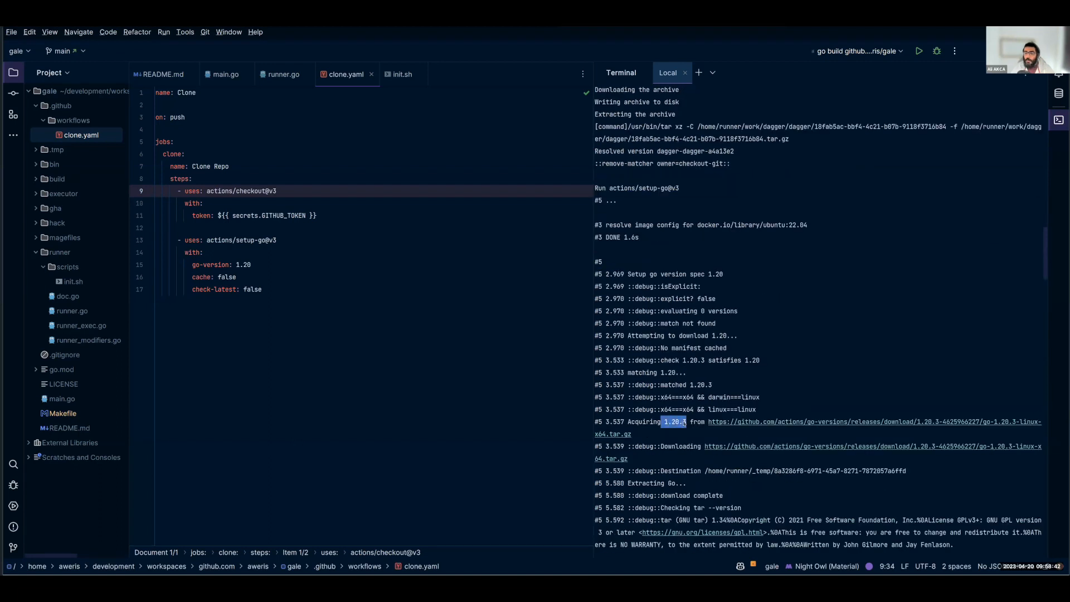
scroll(down, 3)
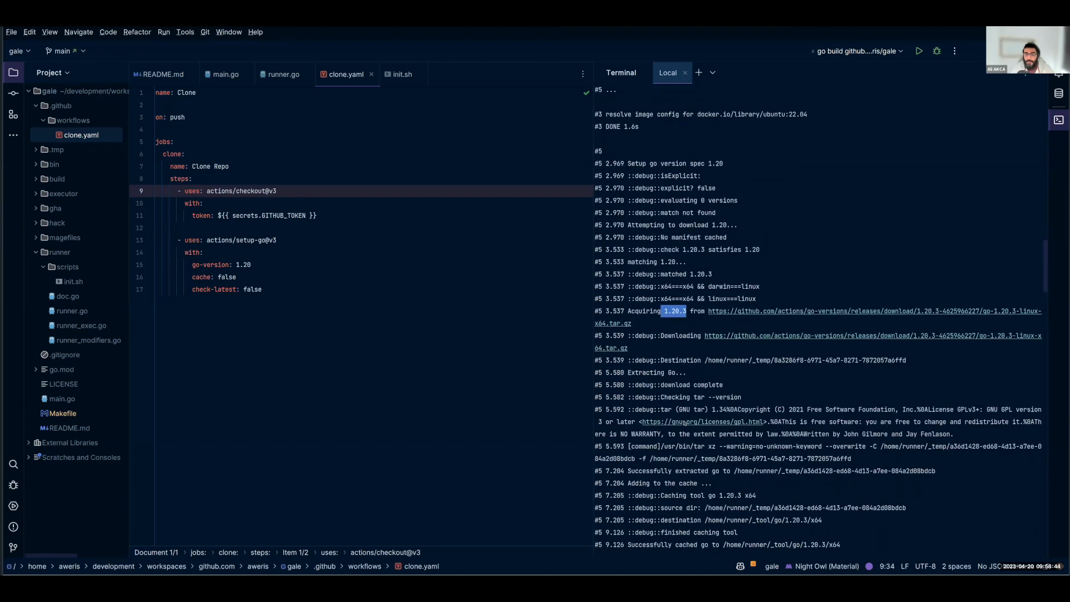
scroll(down, 3)
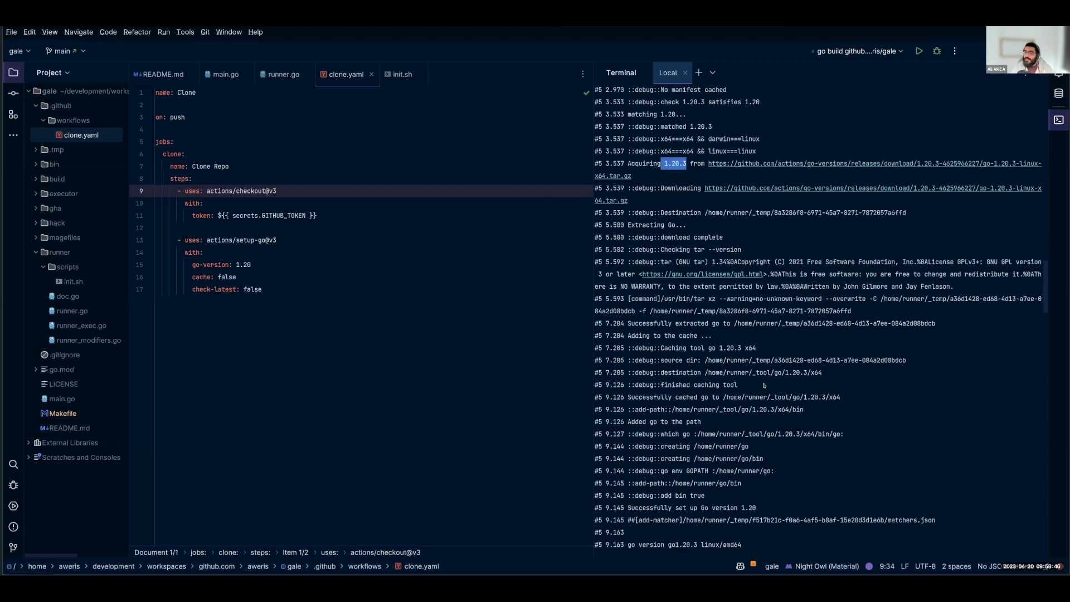
scroll(down, 3)
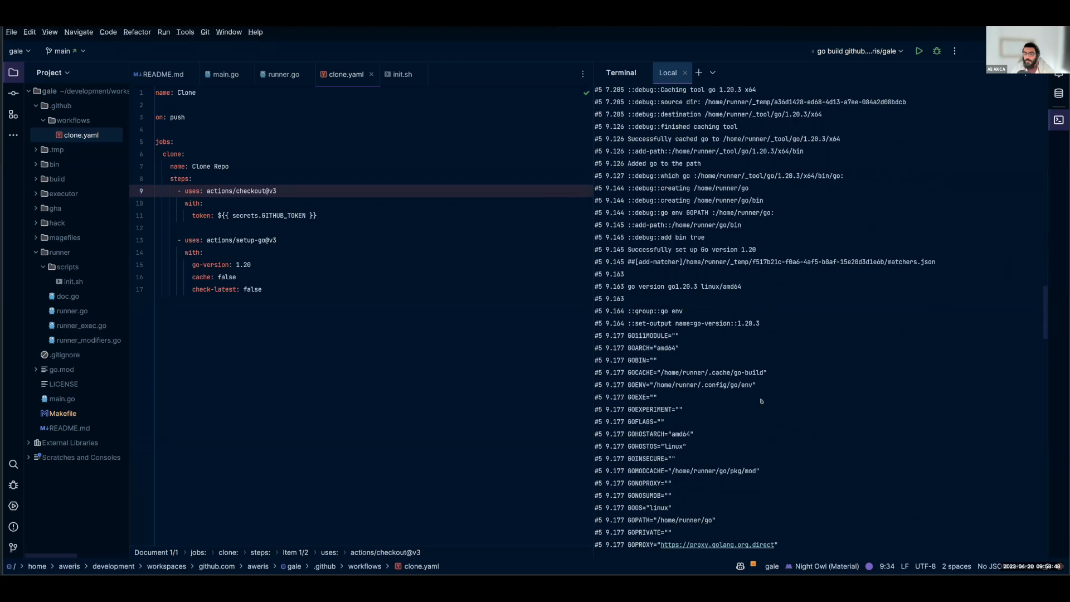
scroll(down, 3)
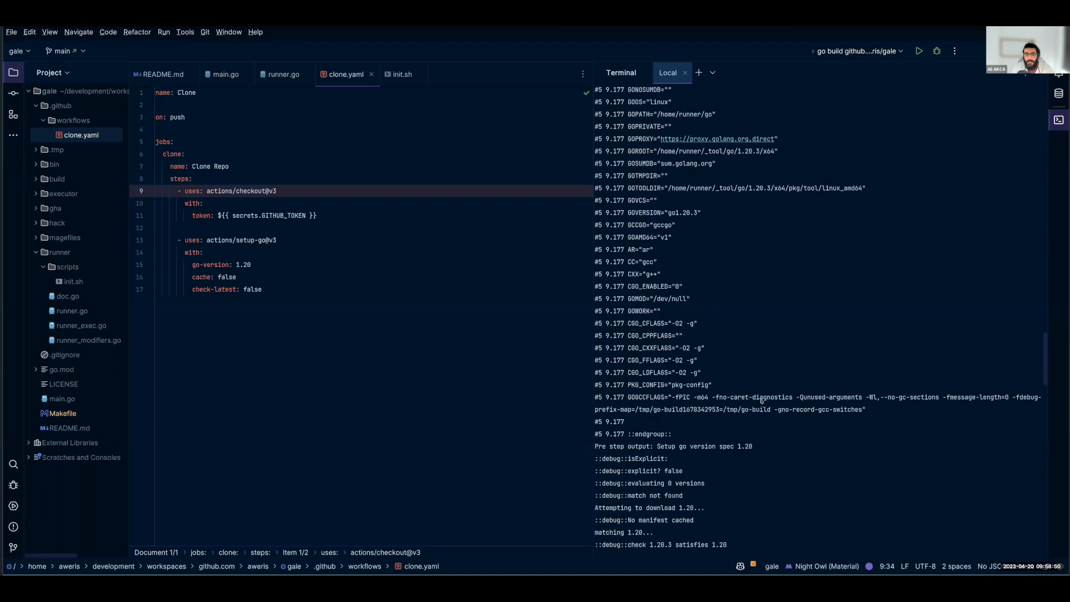
scroll(down, 3)
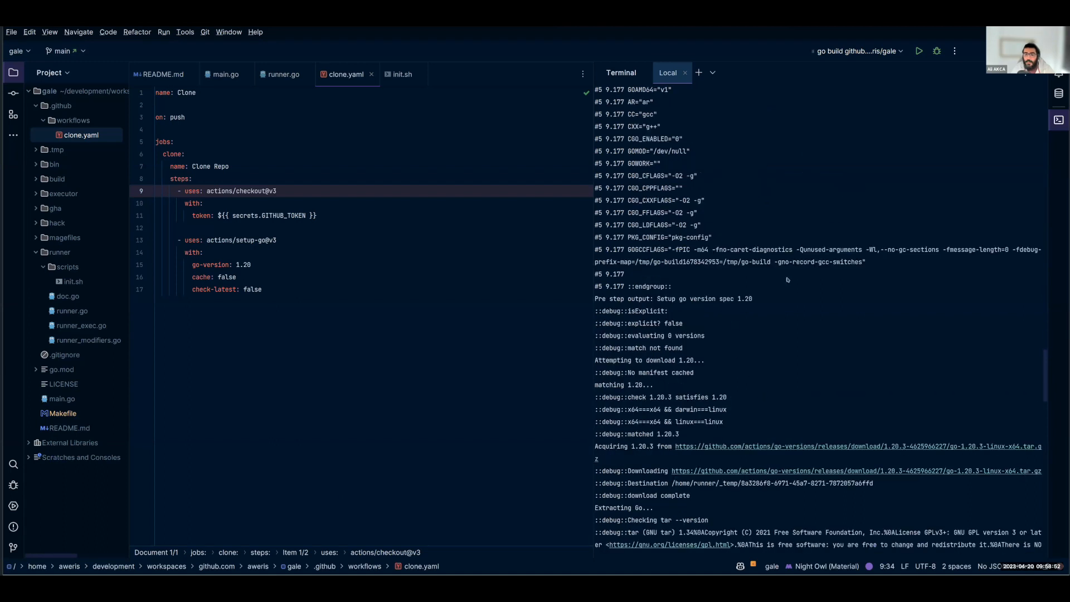
scroll(down, 3)
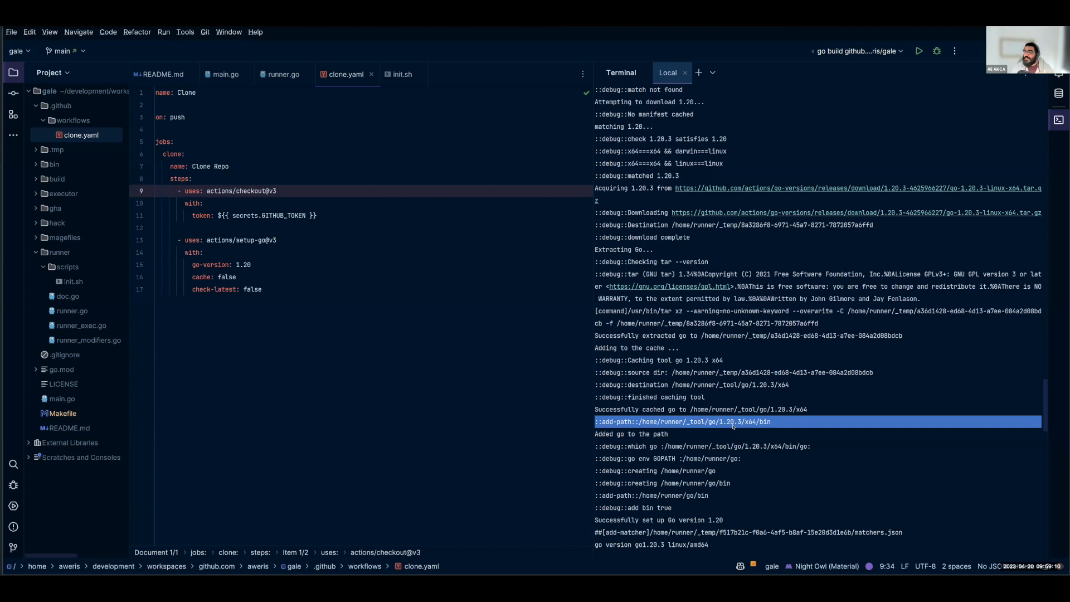
scroll(down, 3)
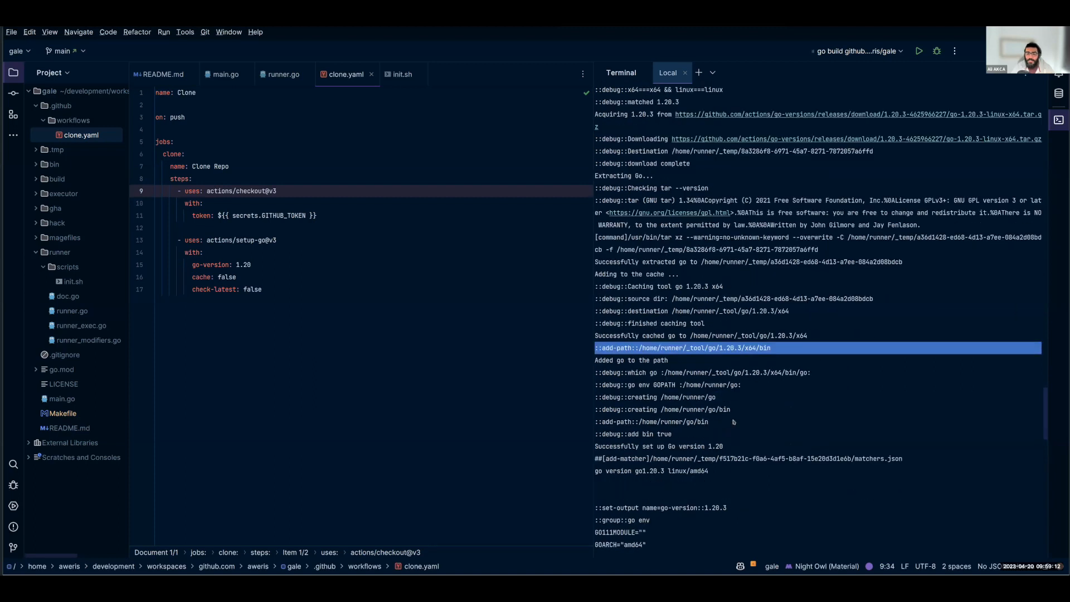
scroll(down, 3)
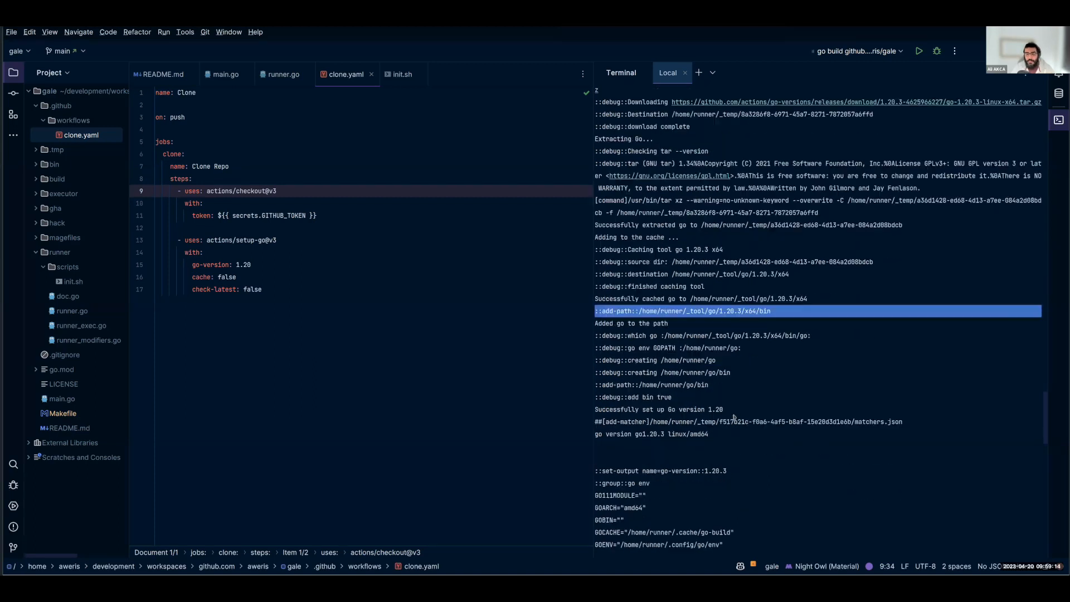
scroll(down, 3)
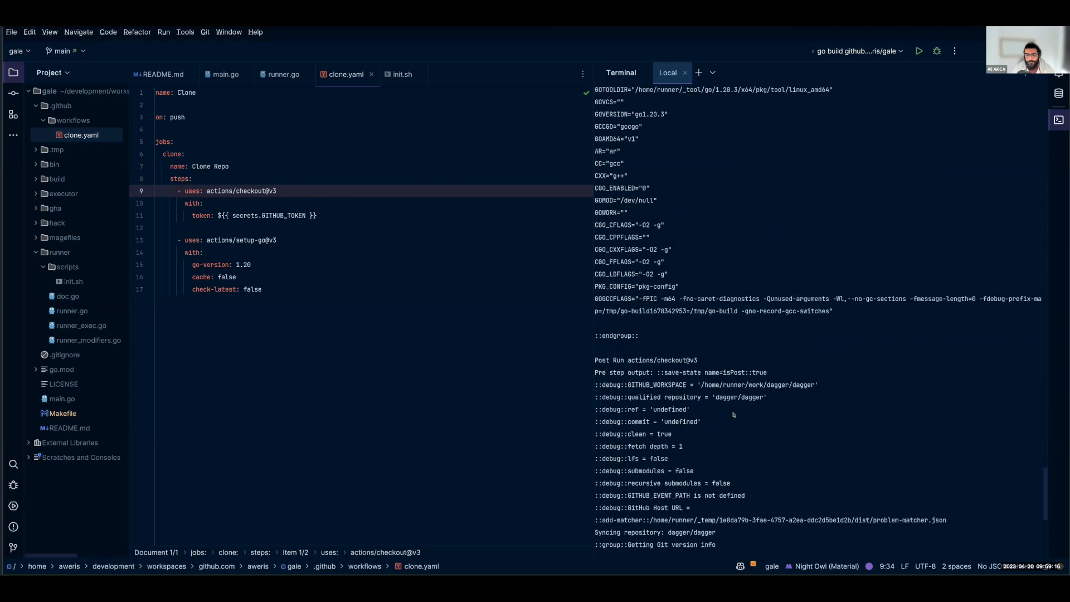
scroll(down, 3)
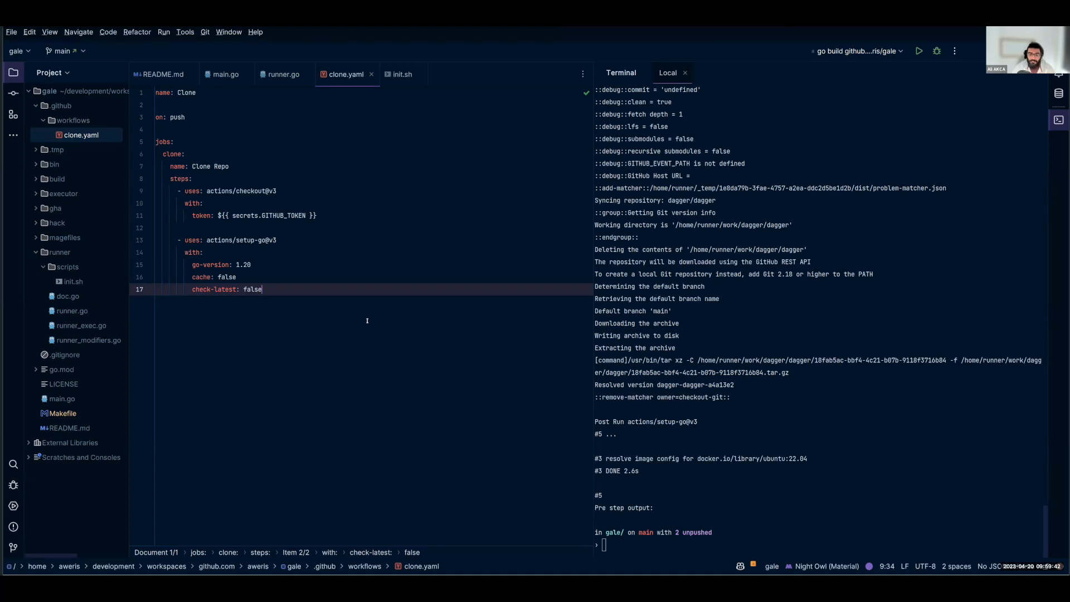
mouse_move(369, 297)
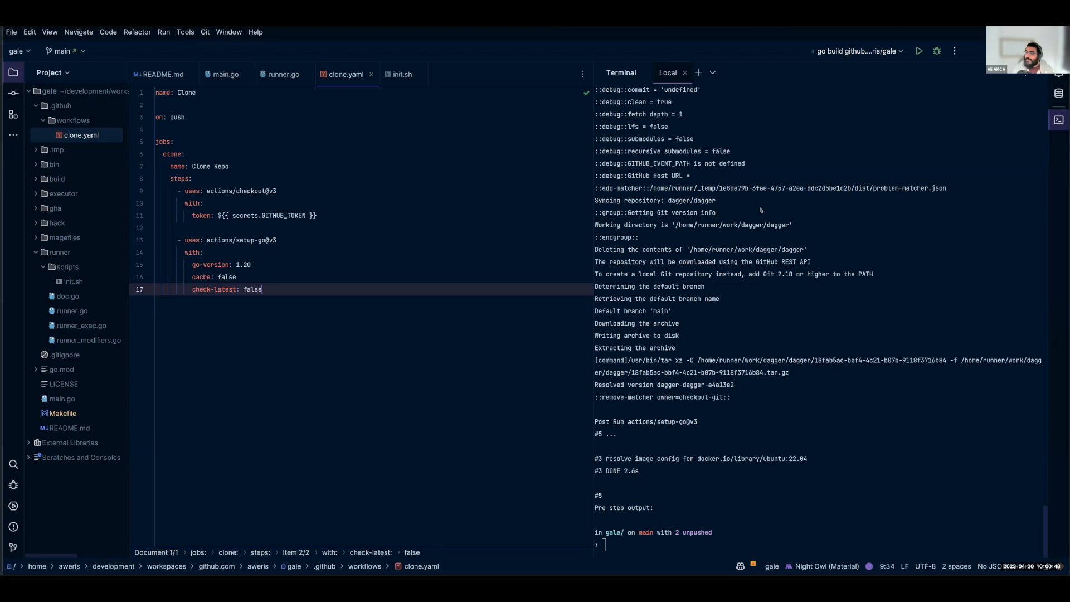
mouse_move(731, 185)
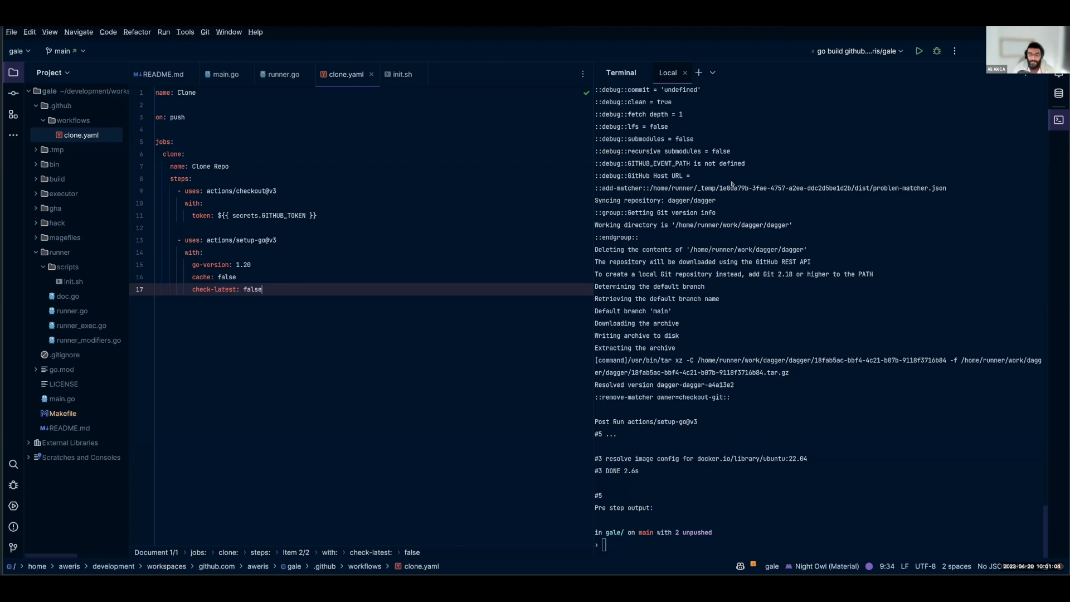
mouse_move(797, 186)
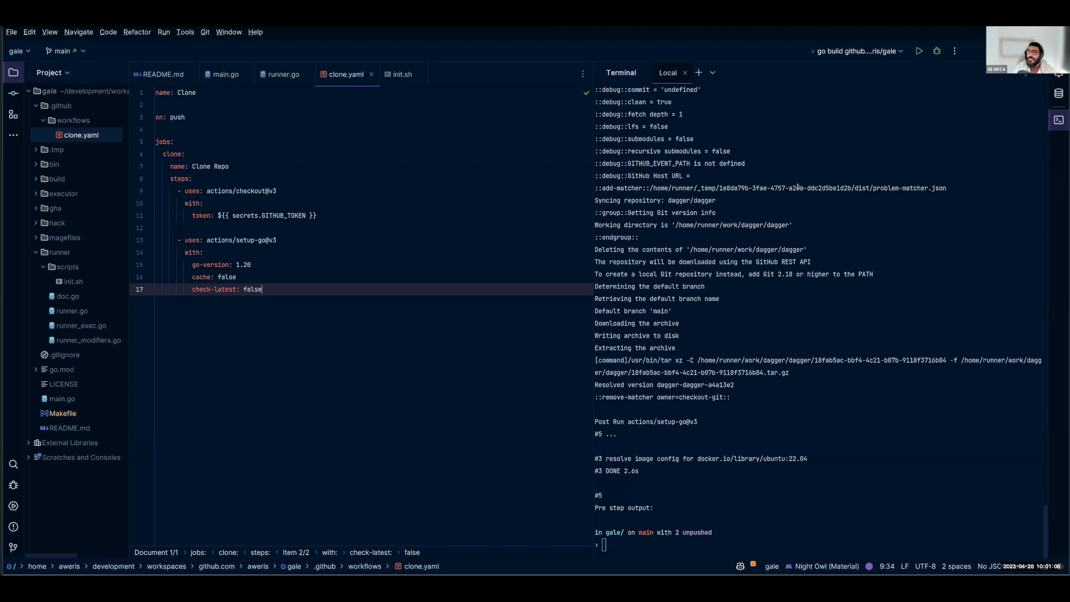
mouse_move(811, 197)
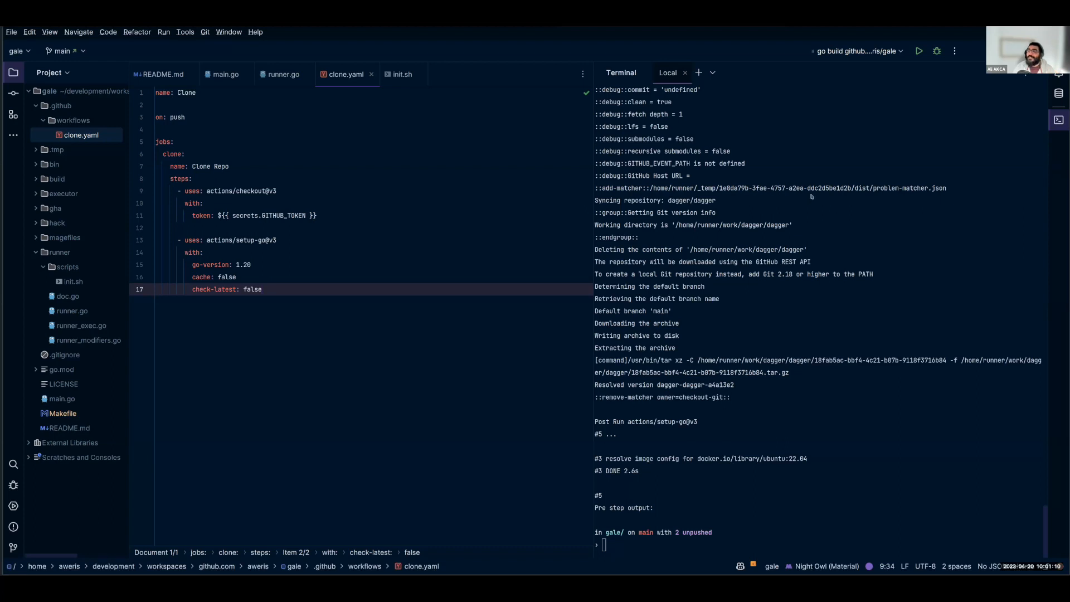
- Let the Clone workflow run finish checkout and setup-go, returning to the gale shell prompt
click(261, 289)
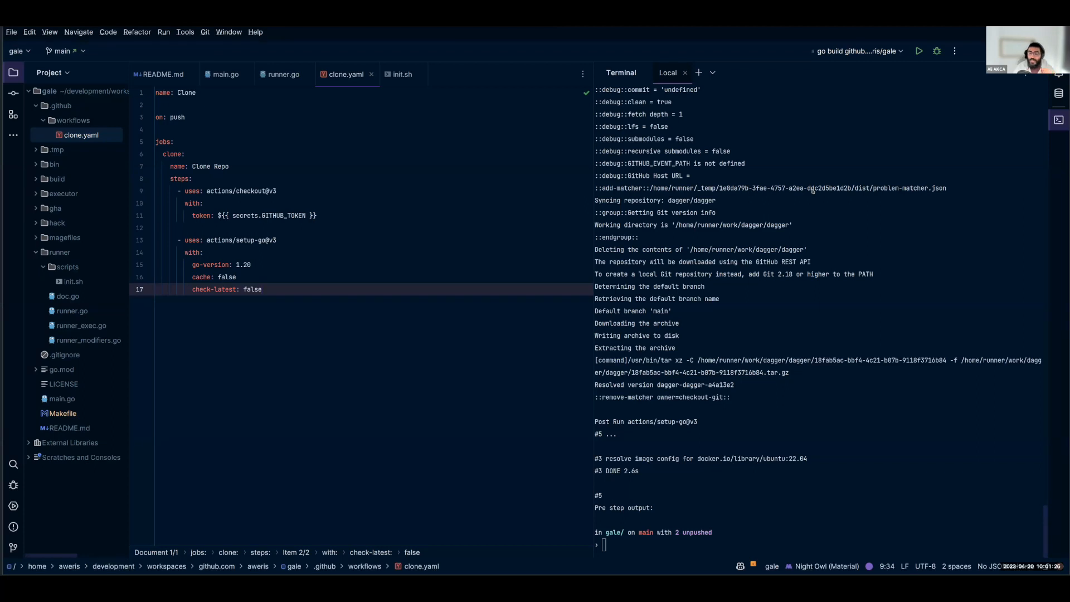
click(262, 289)
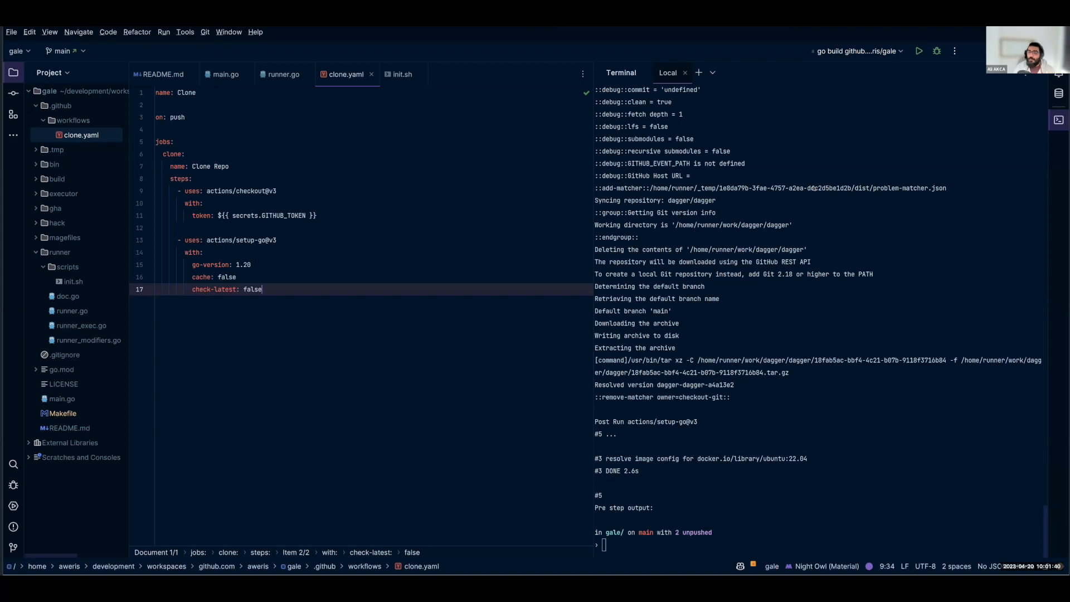
mouse_move(811, 188)
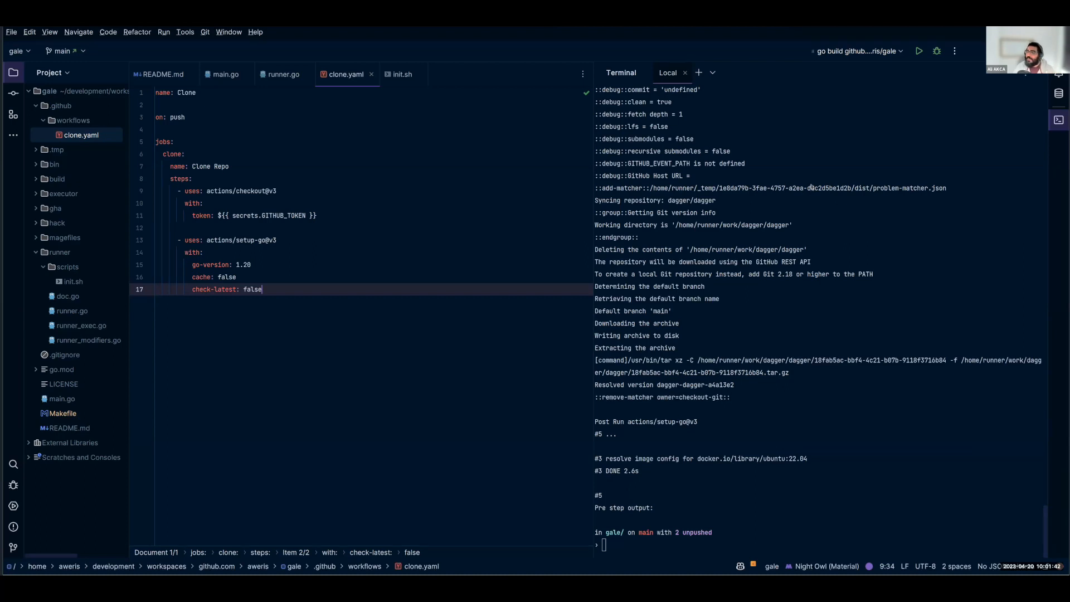